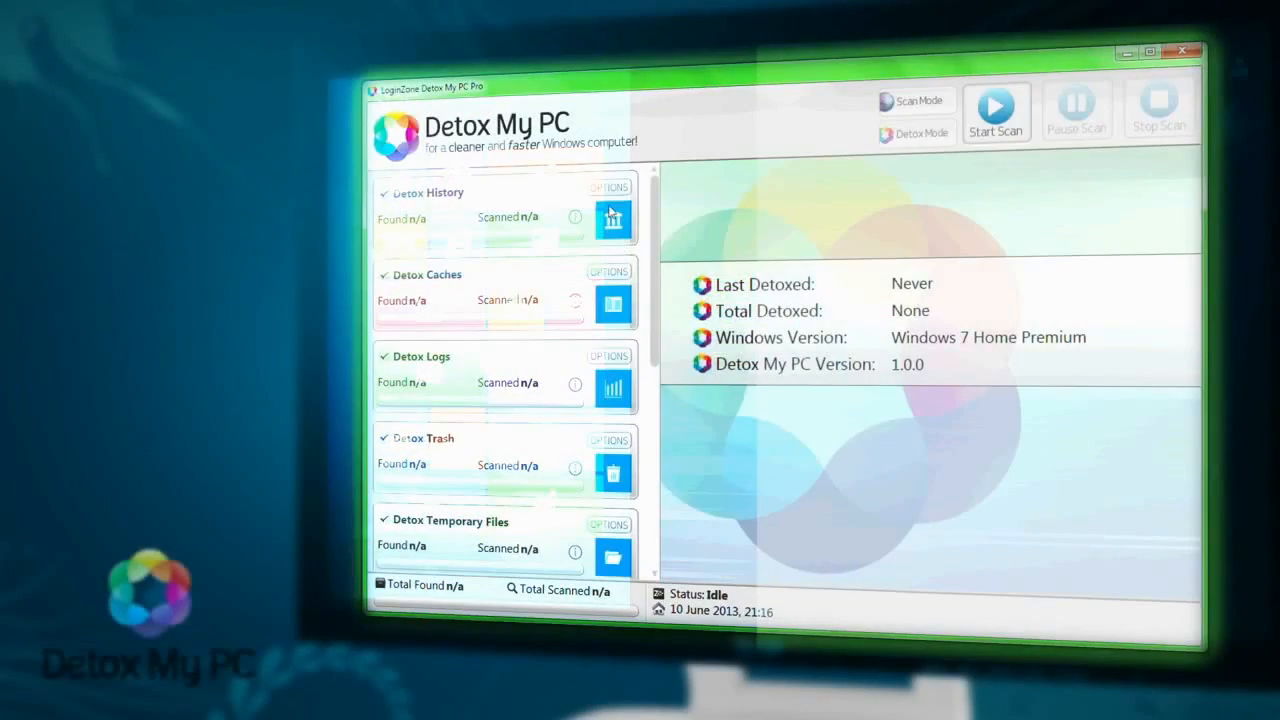
Review the scan results, then start Detox! and confirm OK in the Start Detox dialog
left_click(607, 187)
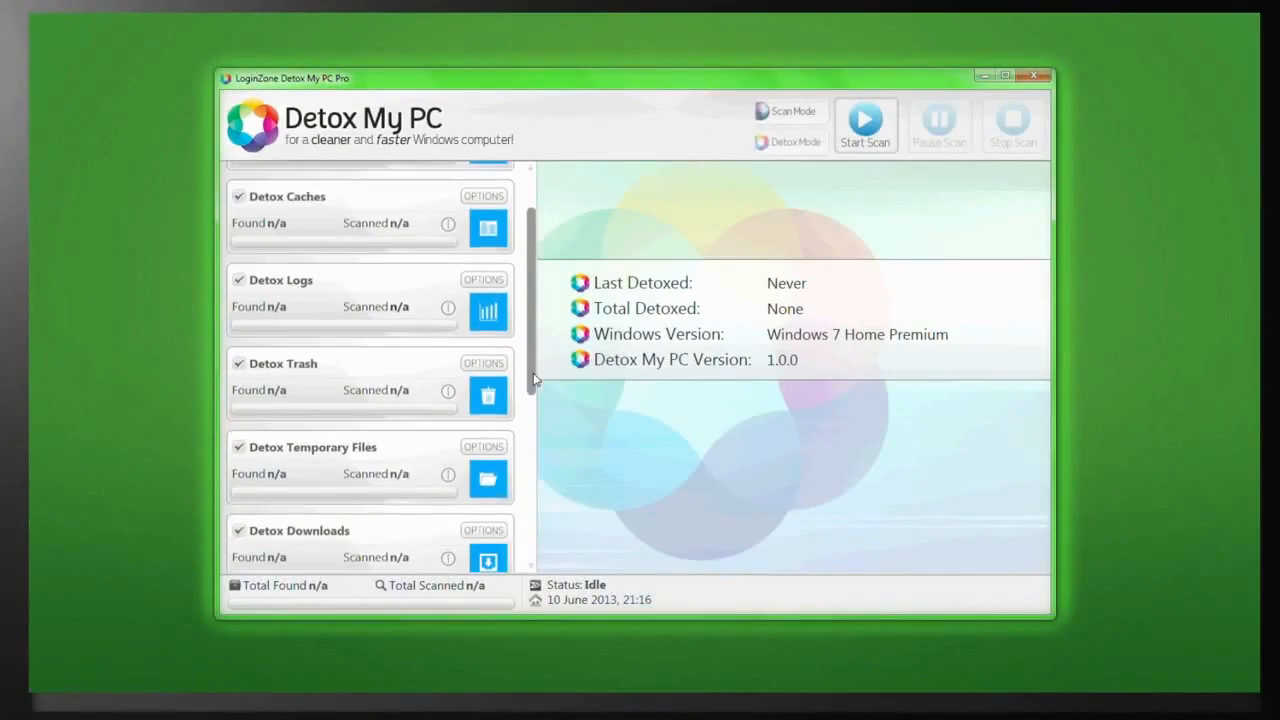
scroll("down", 3)
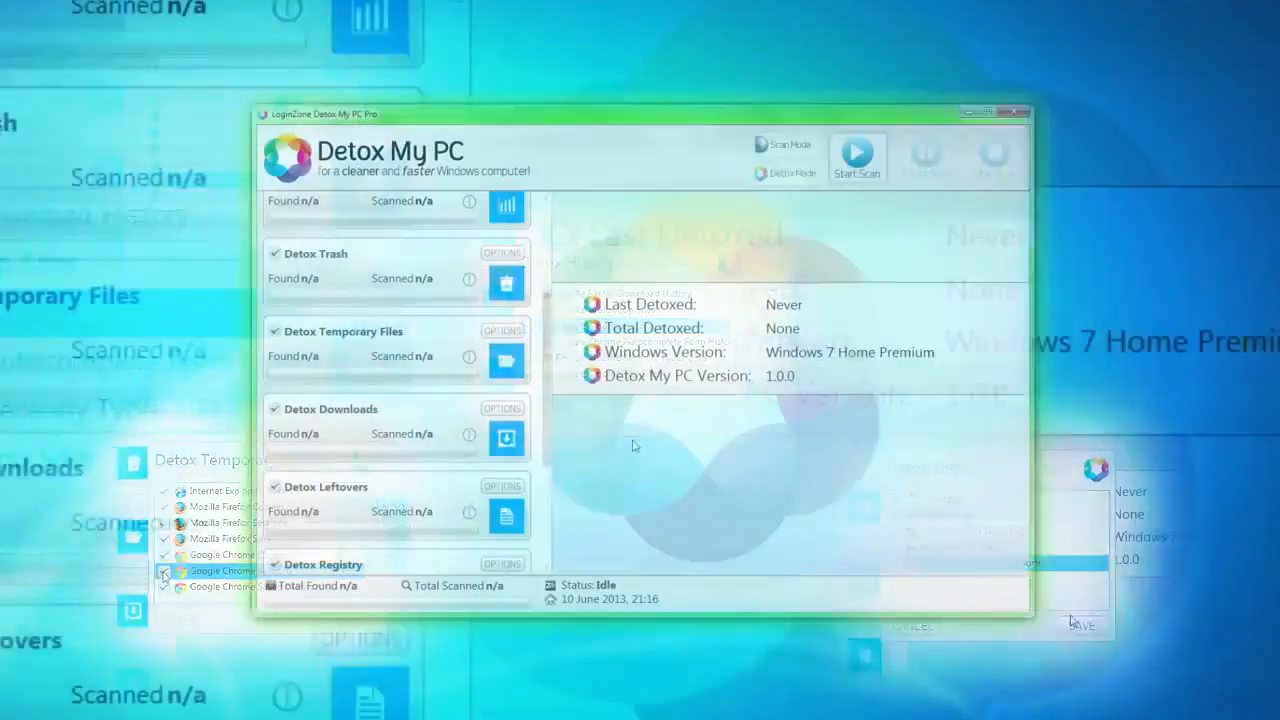
scroll("down", 3)
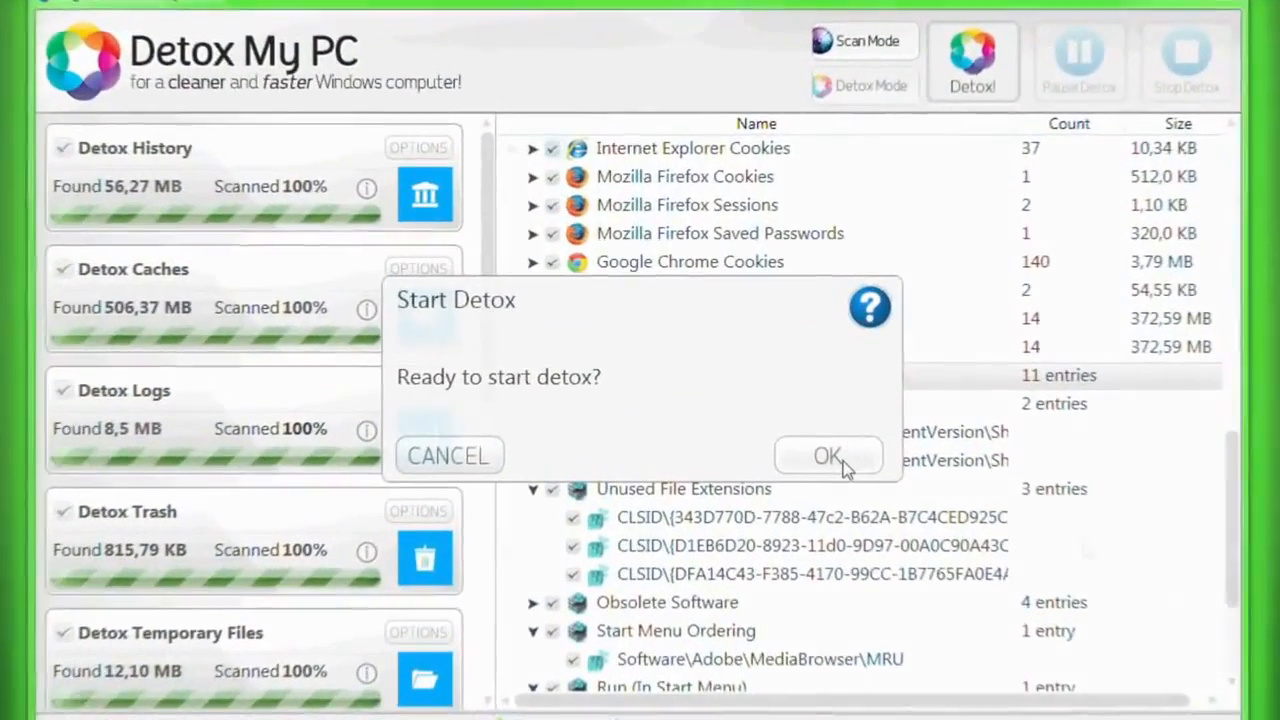
left_click(829, 455)
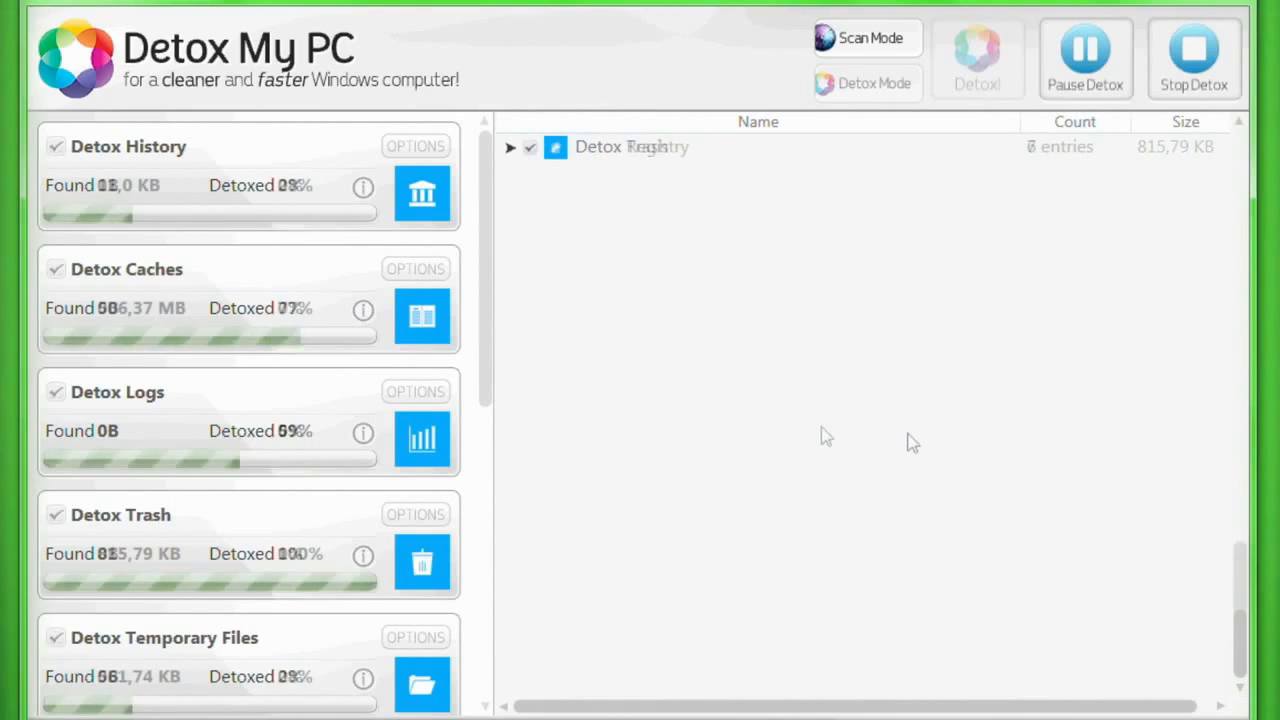